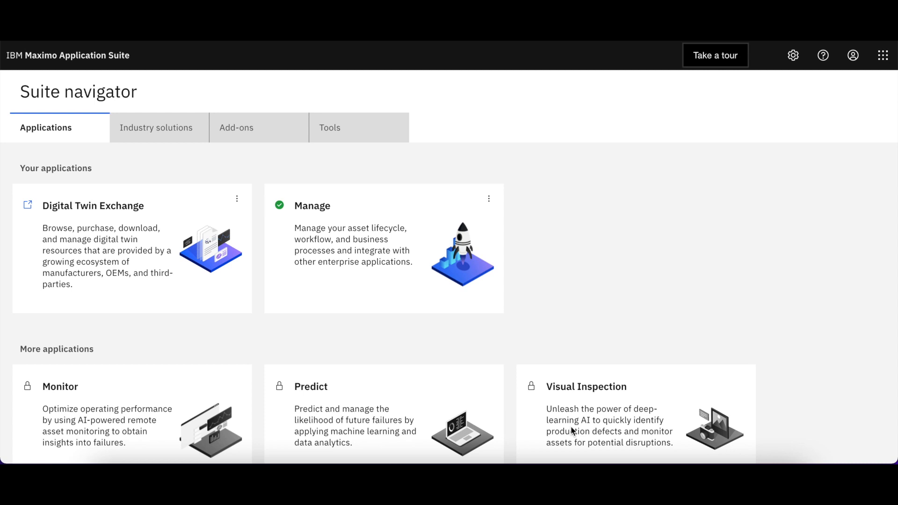
pyautogui.moveTo(673, 313)
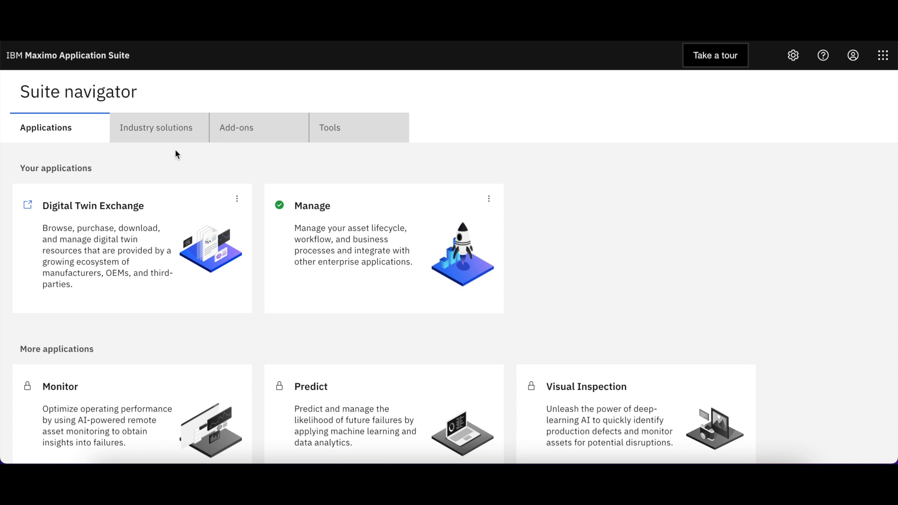
pyautogui.moveTo(271, 171)
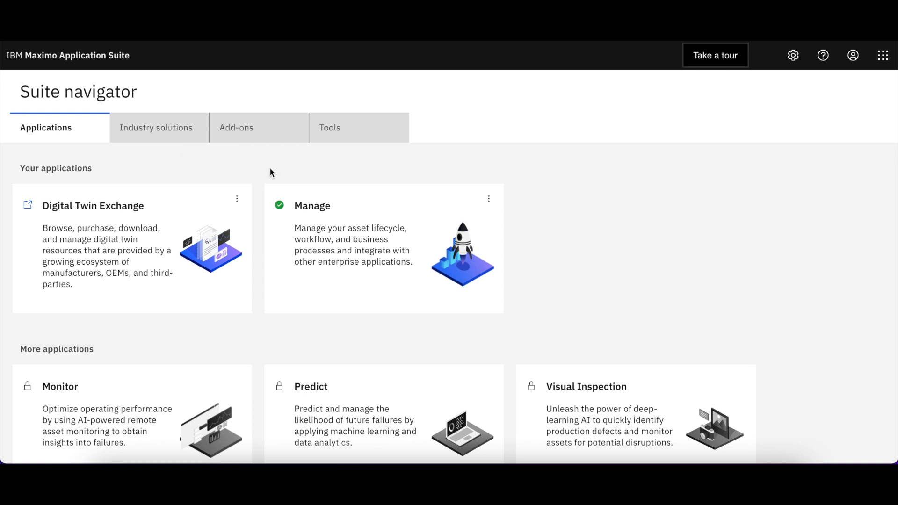
# Browse the suite navigator's Applications, Industry solutions and Tools lists, returning to Applications
pyautogui.scroll(-3)
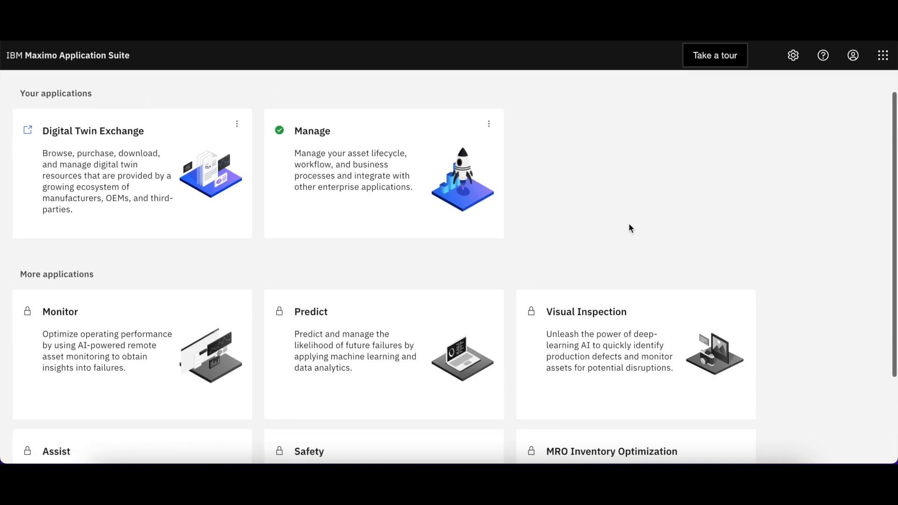
pyautogui.scroll(-3)
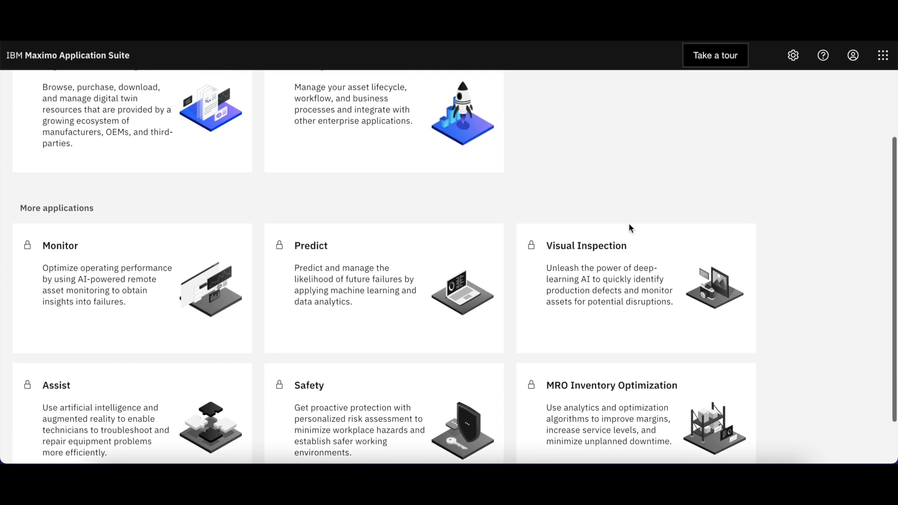
pyautogui.scroll(3)
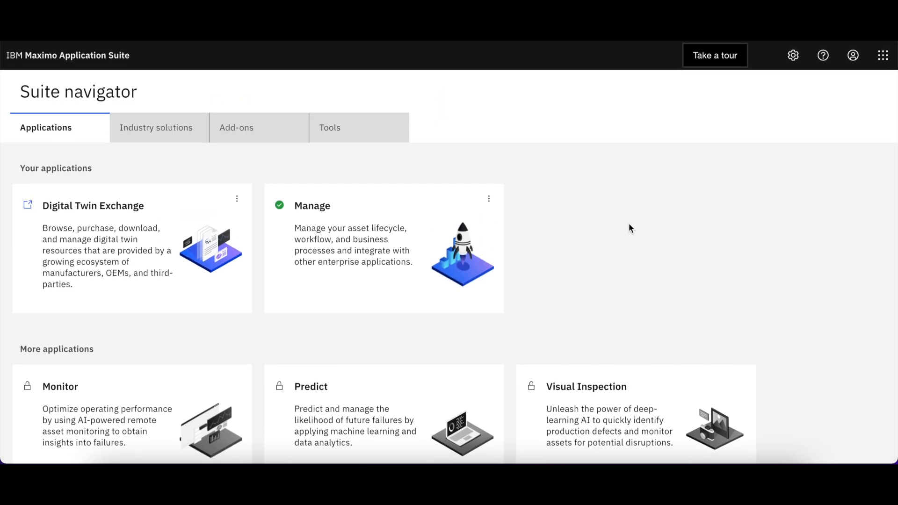
pyautogui.moveTo(287, 214)
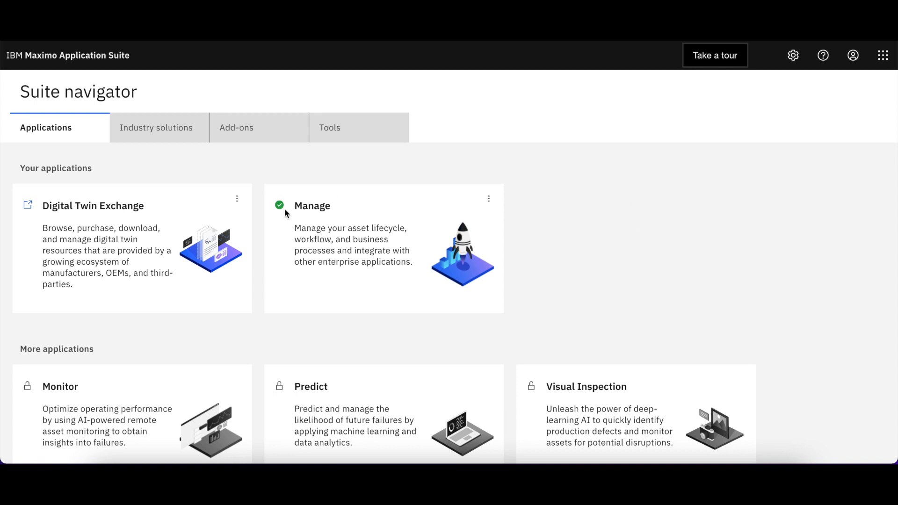
pyautogui.moveTo(282, 218)
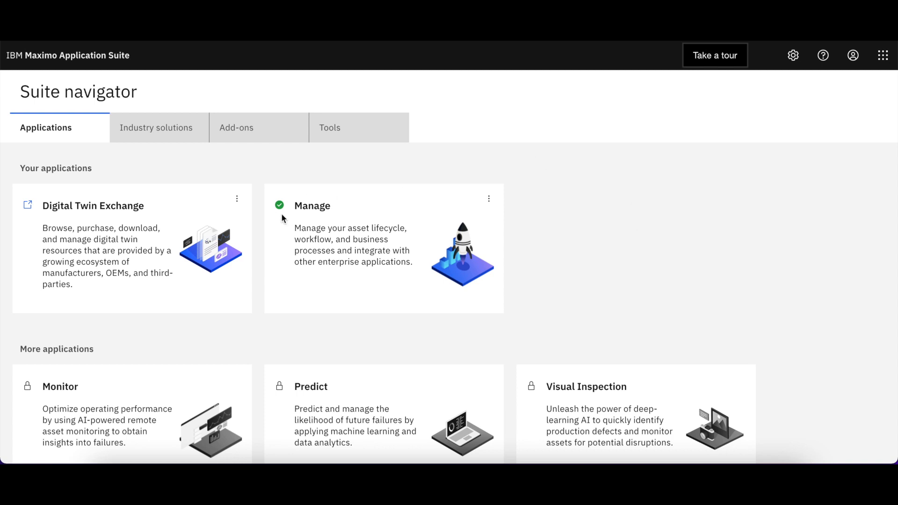
pyautogui.moveTo(165, 133)
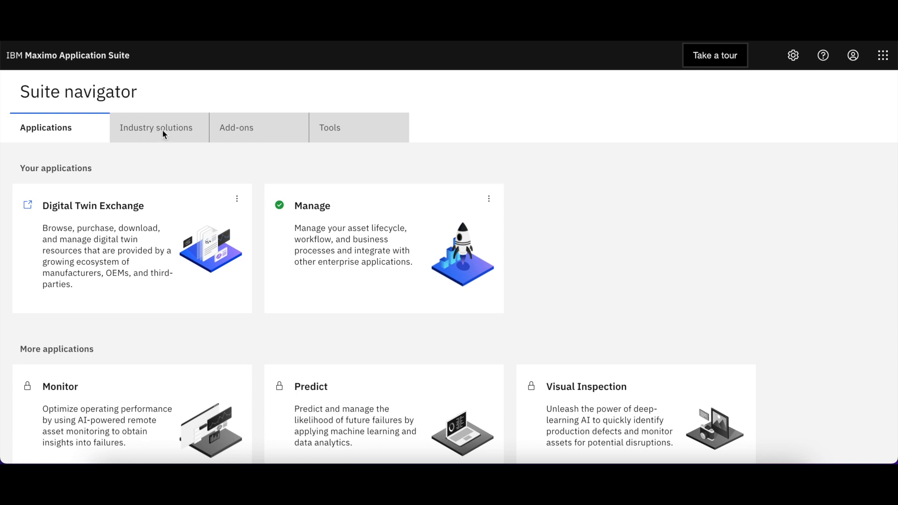
pyautogui.click(159, 131)
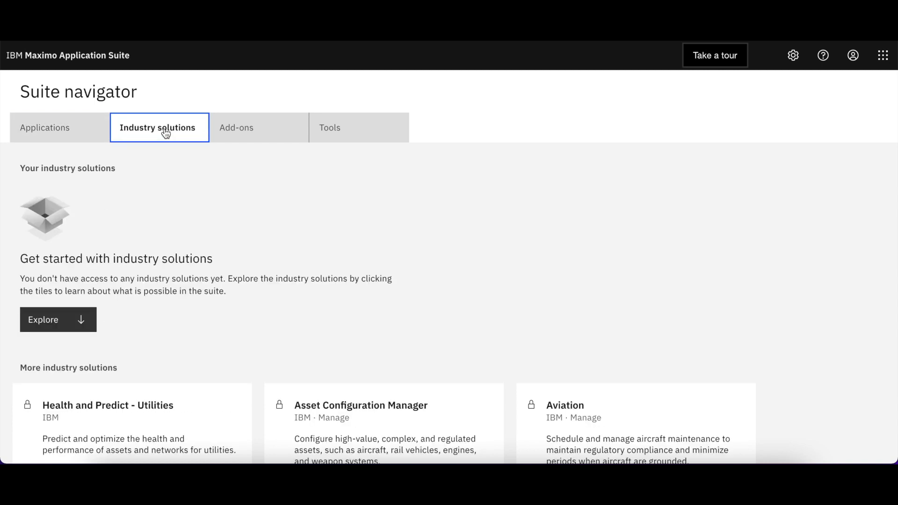
pyautogui.click(245, 134)
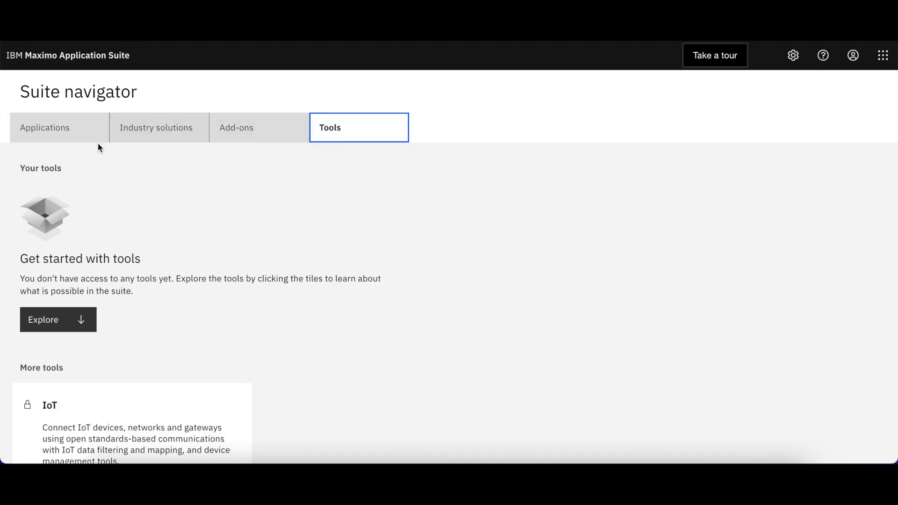
pyautogui.click(44, 128)
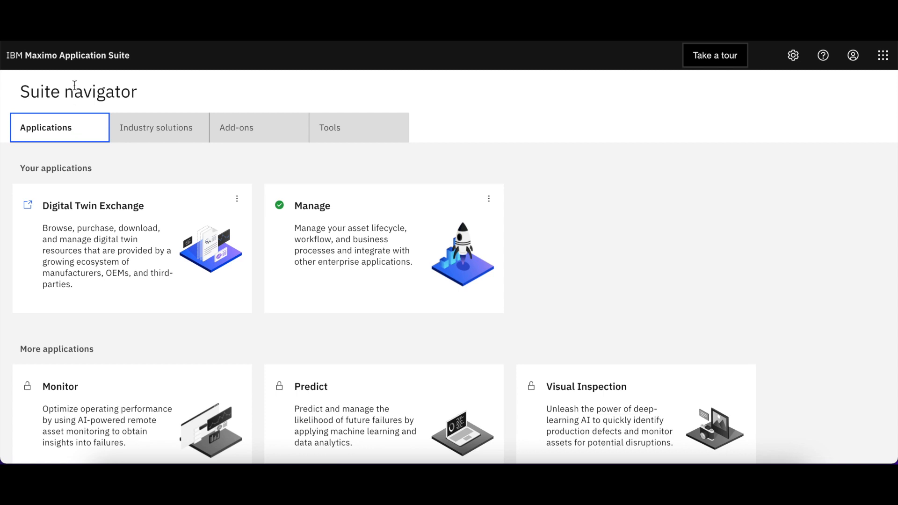
pyautogui.moveTo(705, 78)
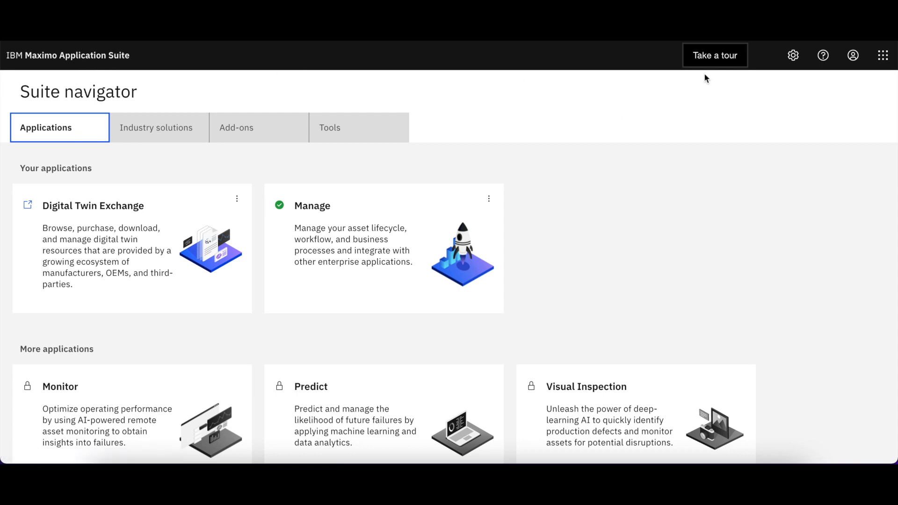
pyautogui.moveTo(883, 55)
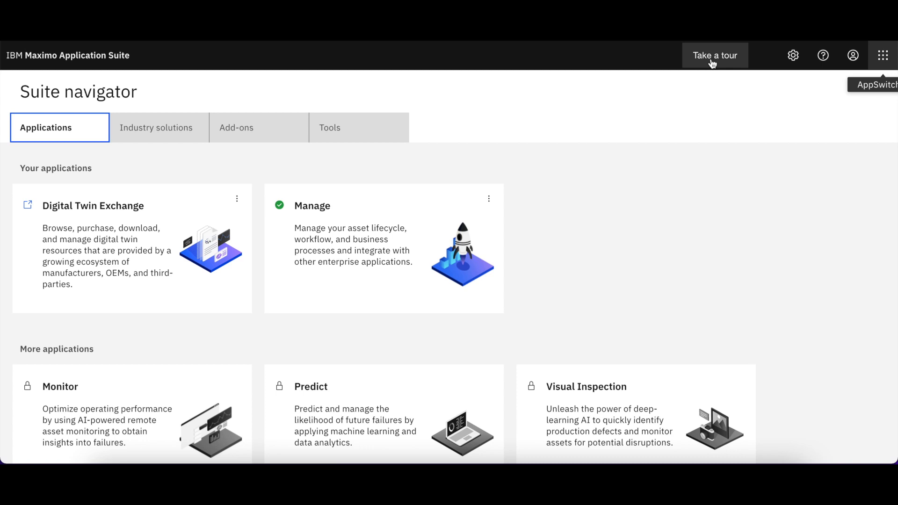
# Run through the guided suite tour, advancing every step and dismissing the final reminder
pyautogui.click(714, 54)
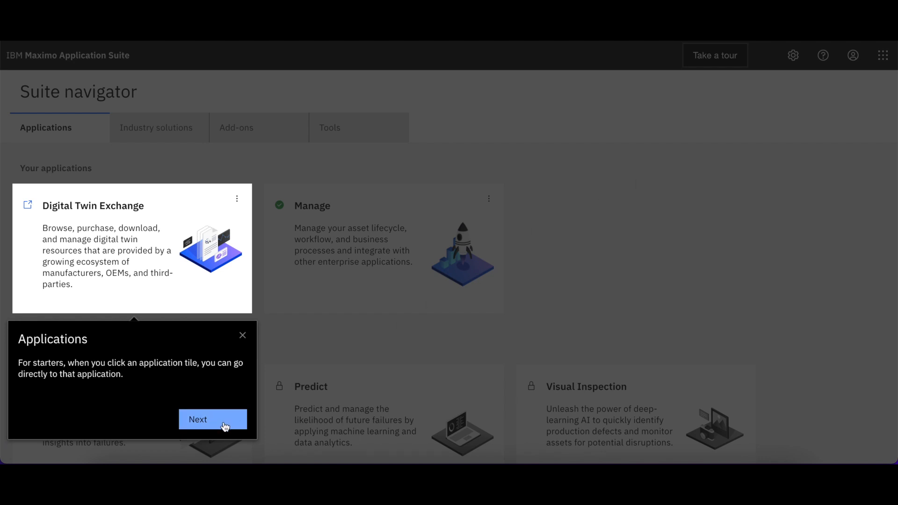
pyautogui.click(213, 419)
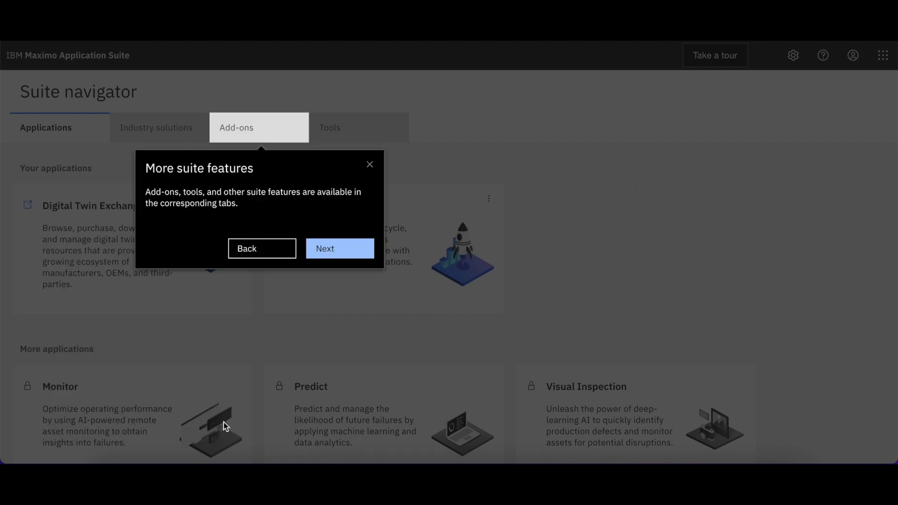
pyautogui.moveTo(356, 255)
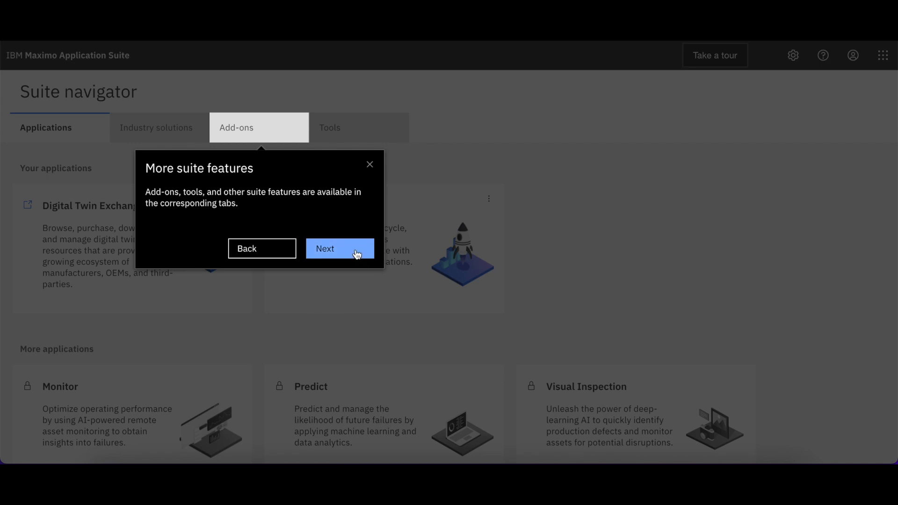
pyautogui.click(339, 248)
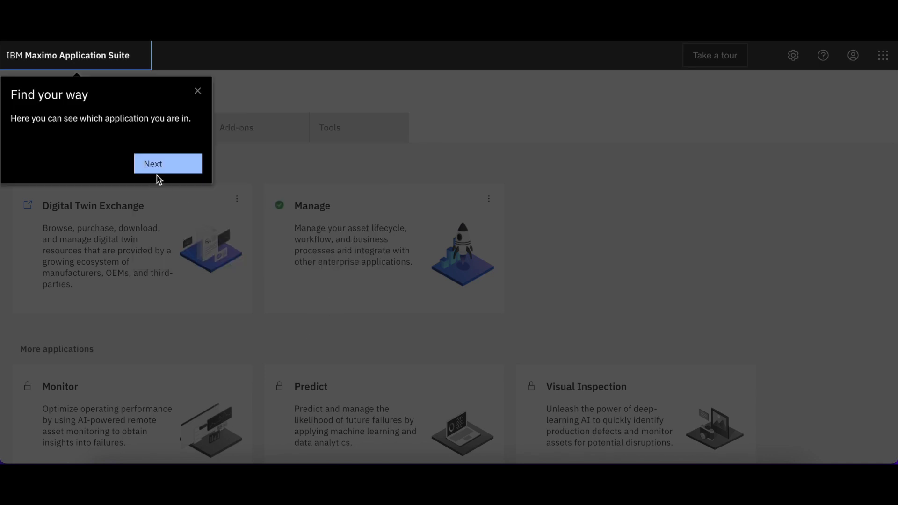
pyautogui.click(167, 162)
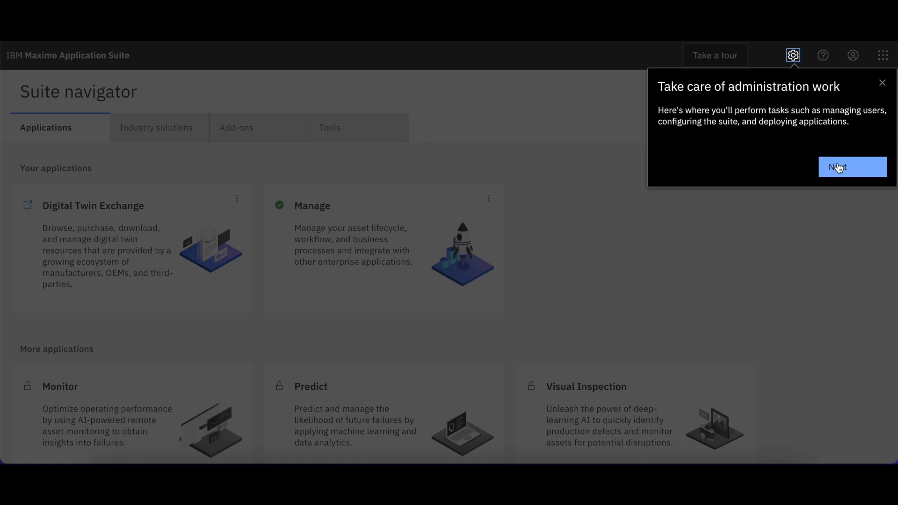
pyautogui.click(853, 166)
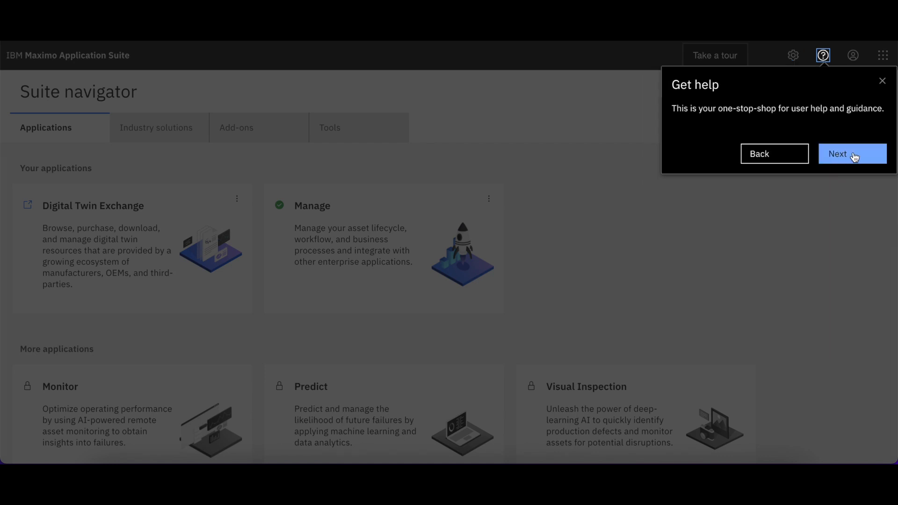
pyautogui.click(852, 154)
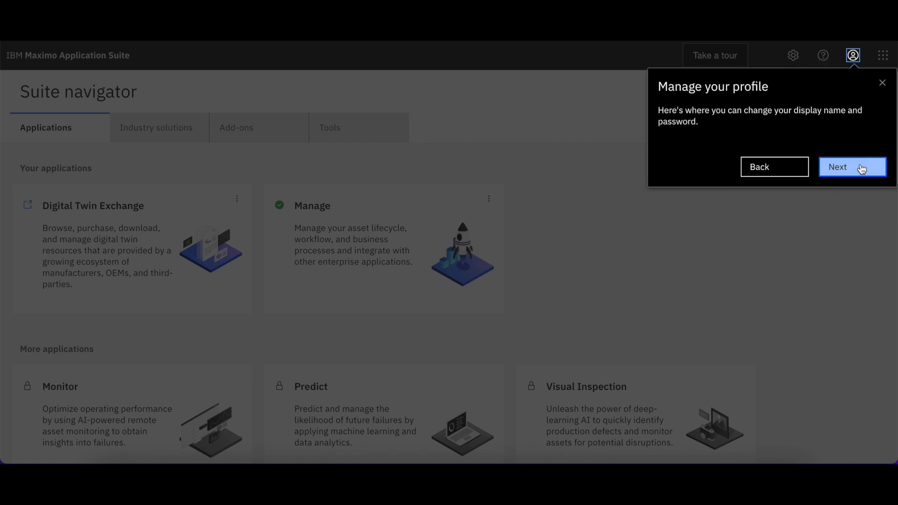
pyautogui.click(853, 167)
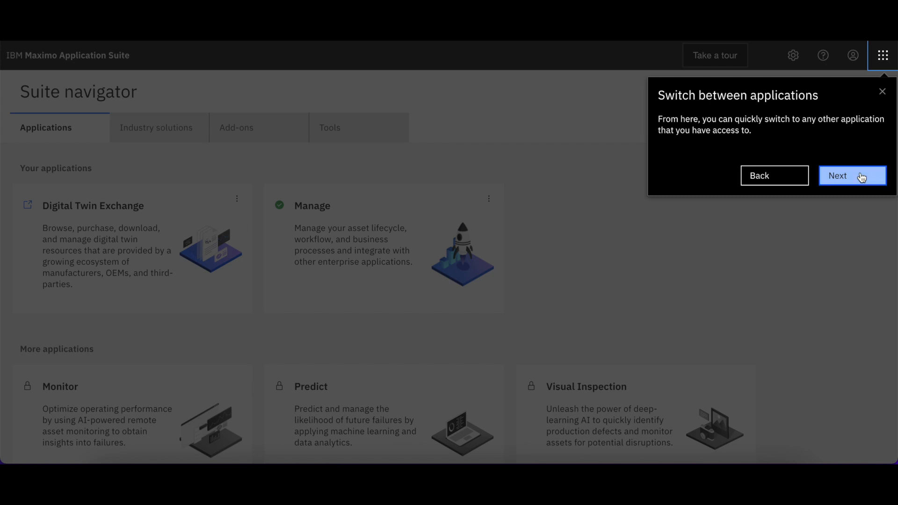
pyautogui.click(852, 176)
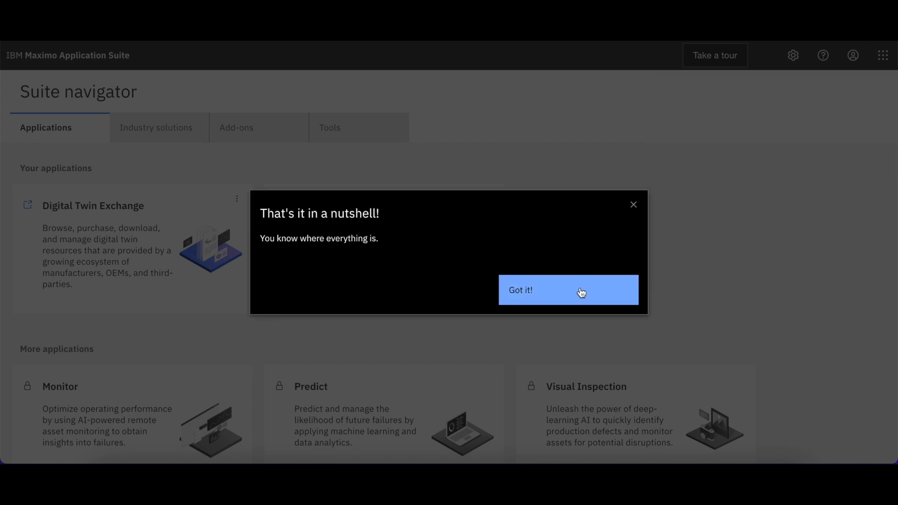
pyautogui.click(569, 290)
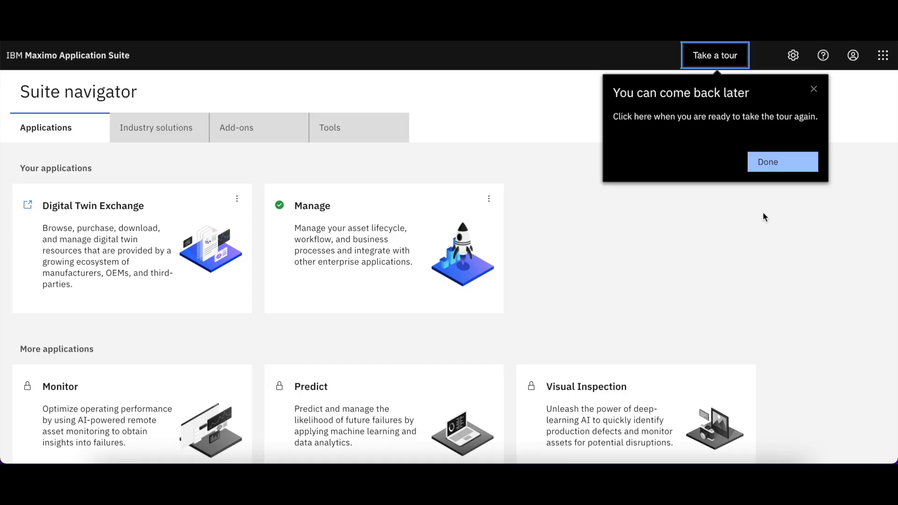
pyautogui.click(782, 162)
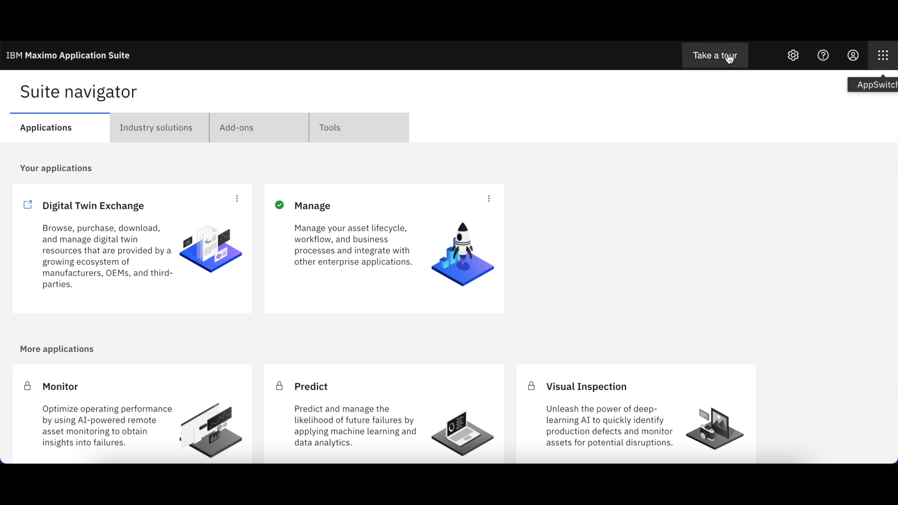
pyautogui.moveTo(727, 58)
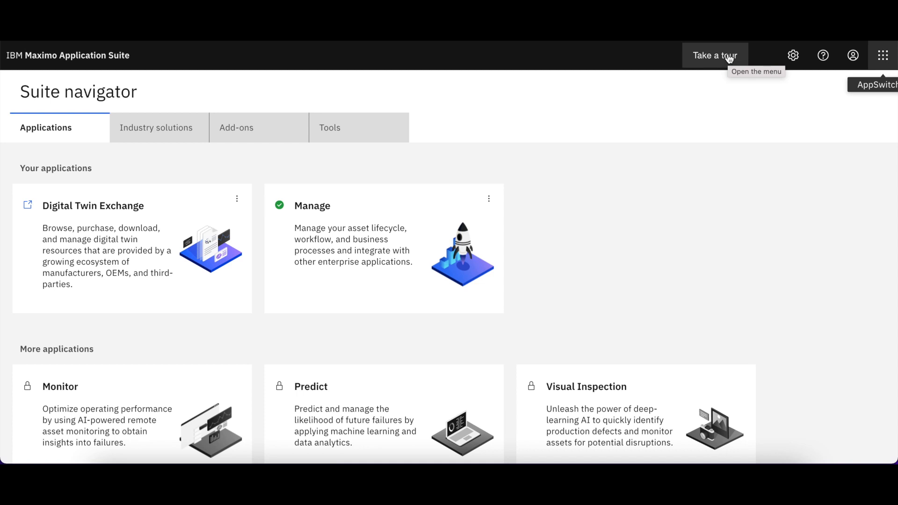
pyautogui.moveTo(658, 194)
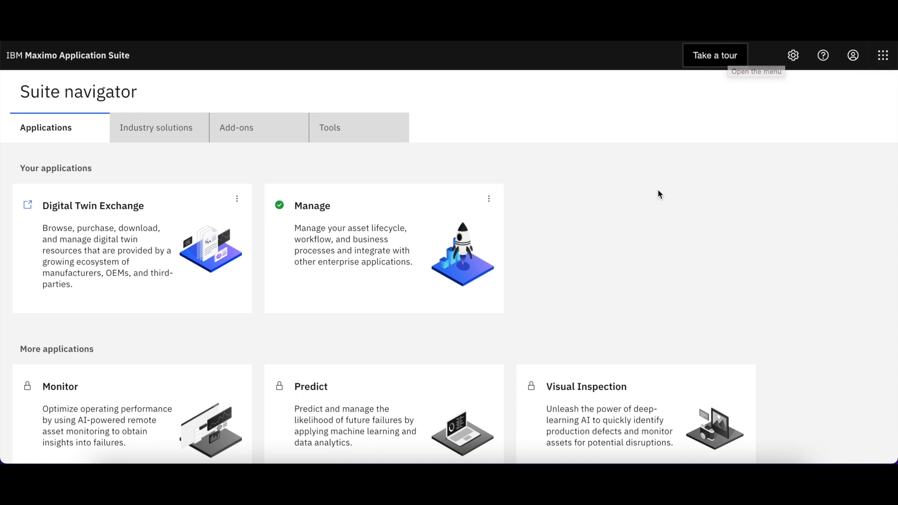
pyautogui.moveTo(555, 243)
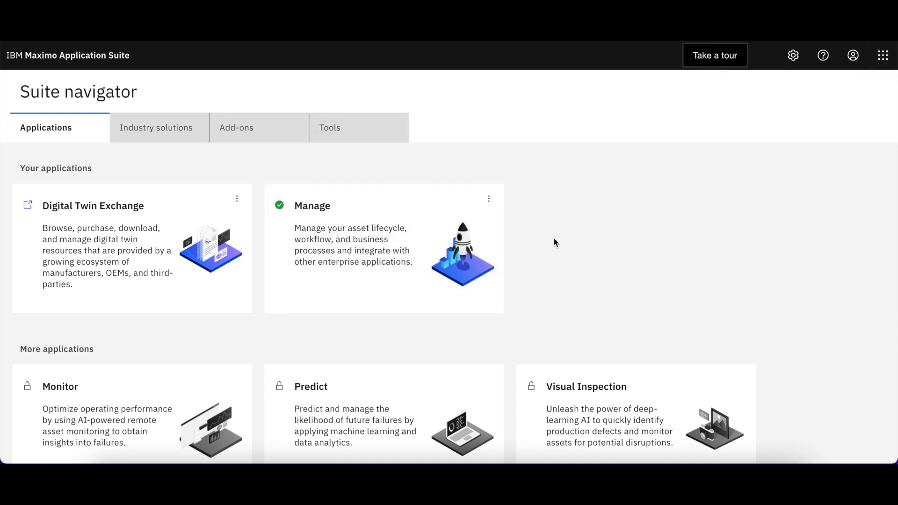
pyautogui.moveTo(489, 200)
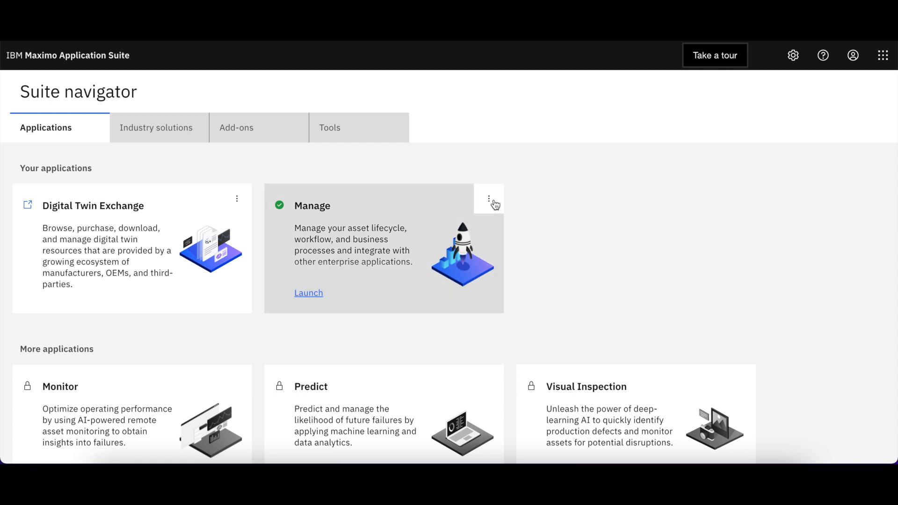
# Launch the Manage application from its tile's overflow menu
pyautogui.click(488, 198)
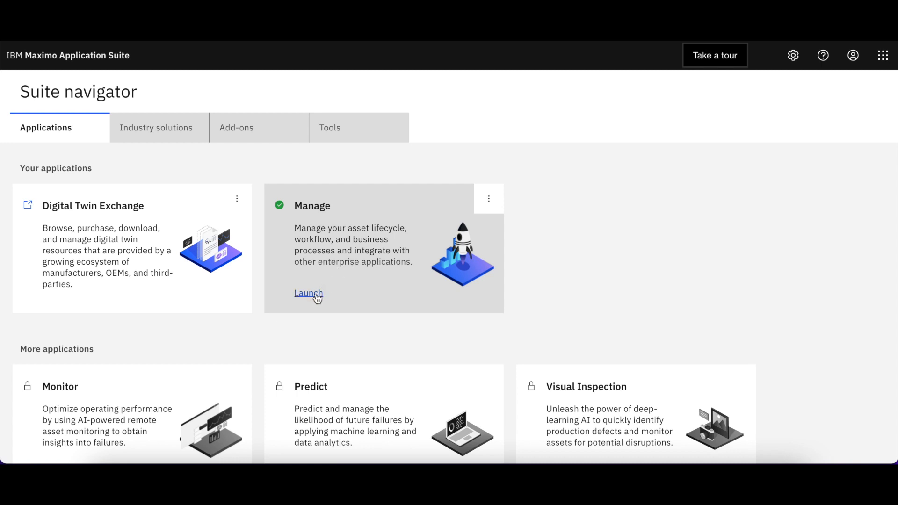
pyautogui.click(309, 293)
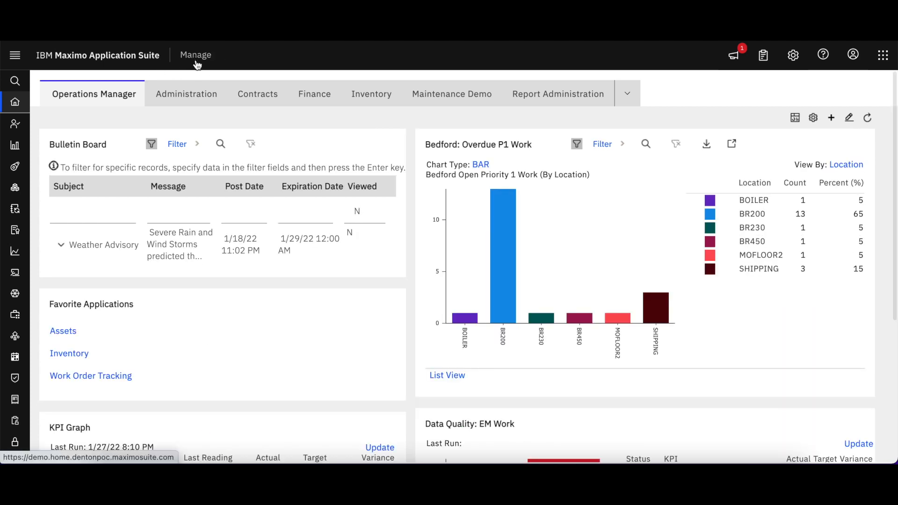
pyautogui.moveTo(209, 62)
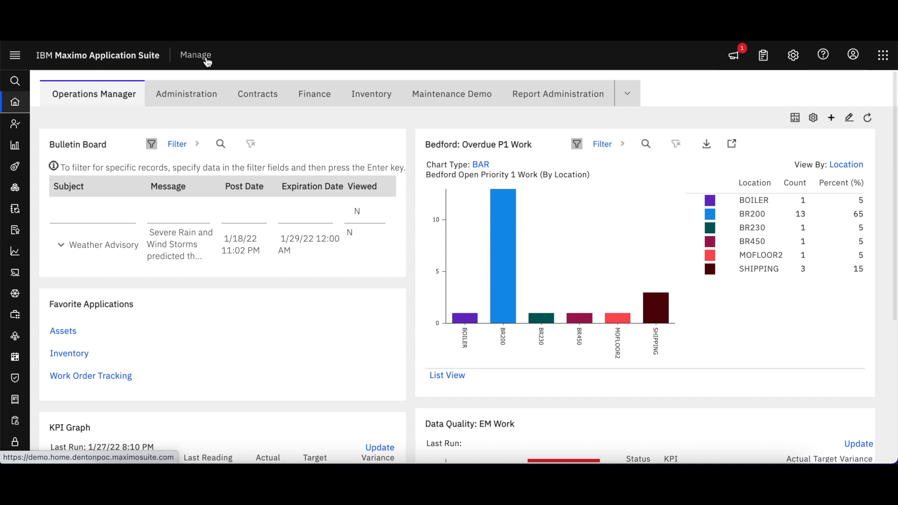
pyautogui.moveTo(512, 148)
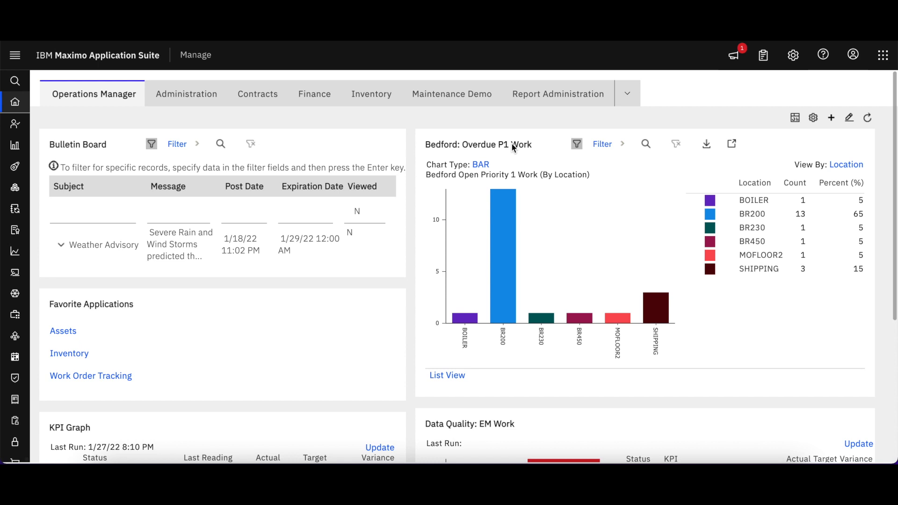
pyautogui.scroll(-3)
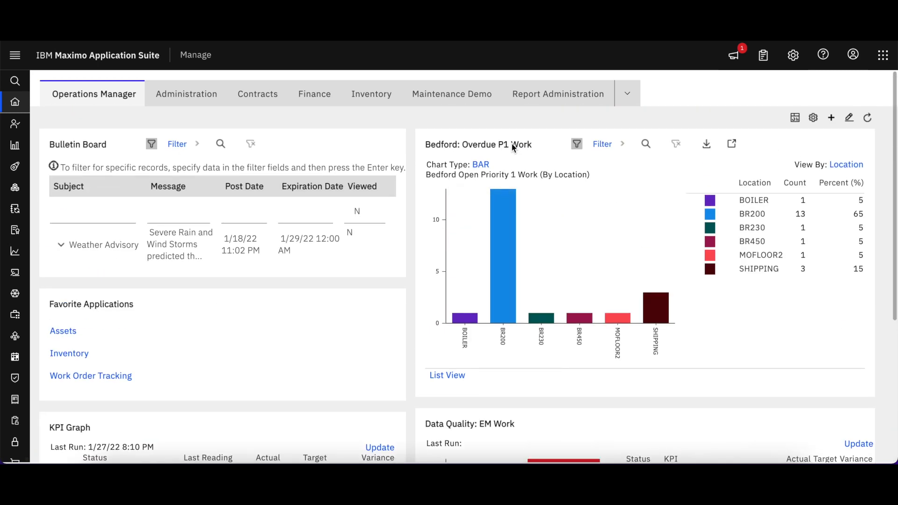
pyautogui.click(452, 94)
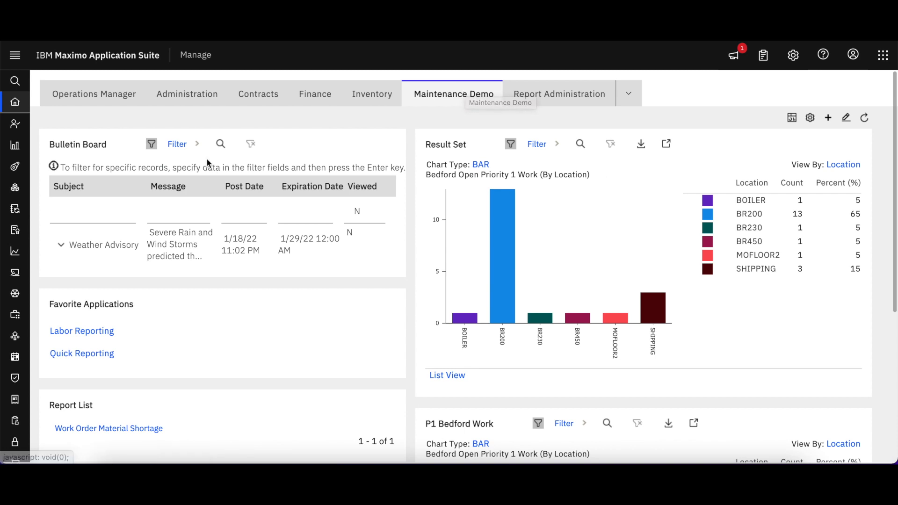
pyautogui.click(93, 93)
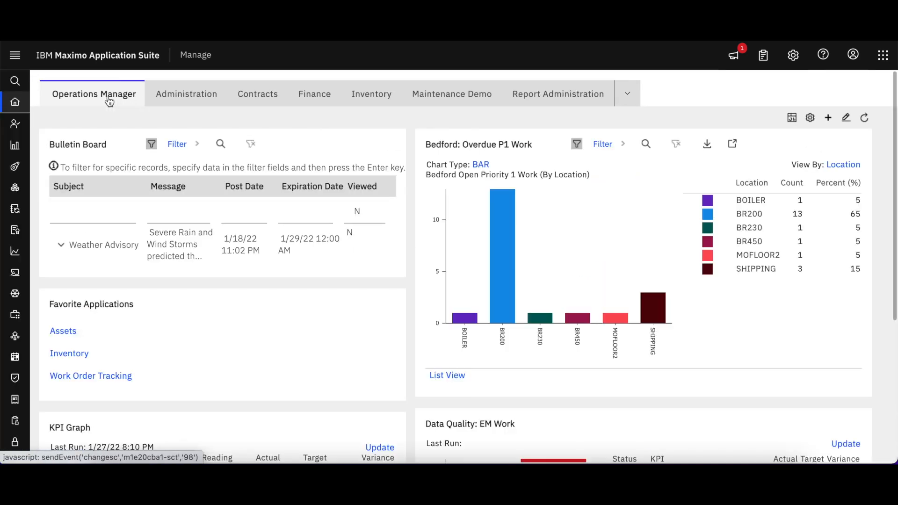
pyautogui.moveTo(523, 256)
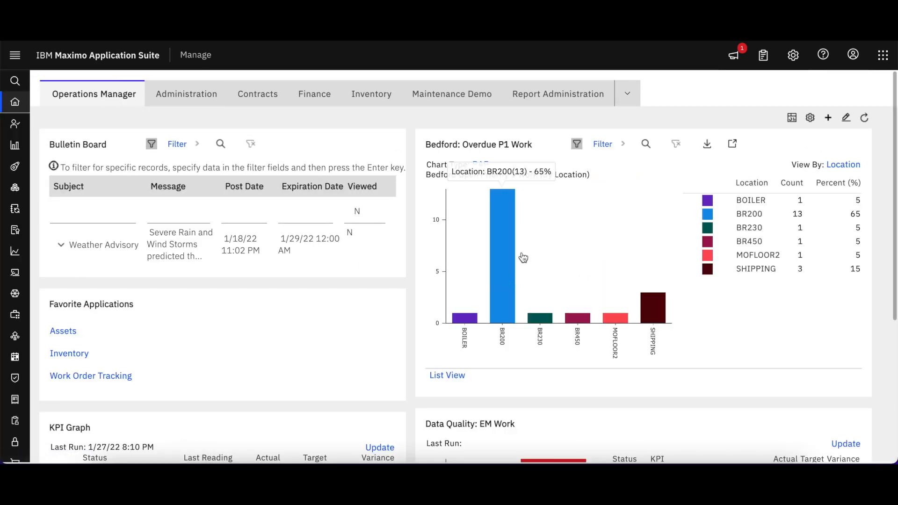
pyautogui.click(502, 256)
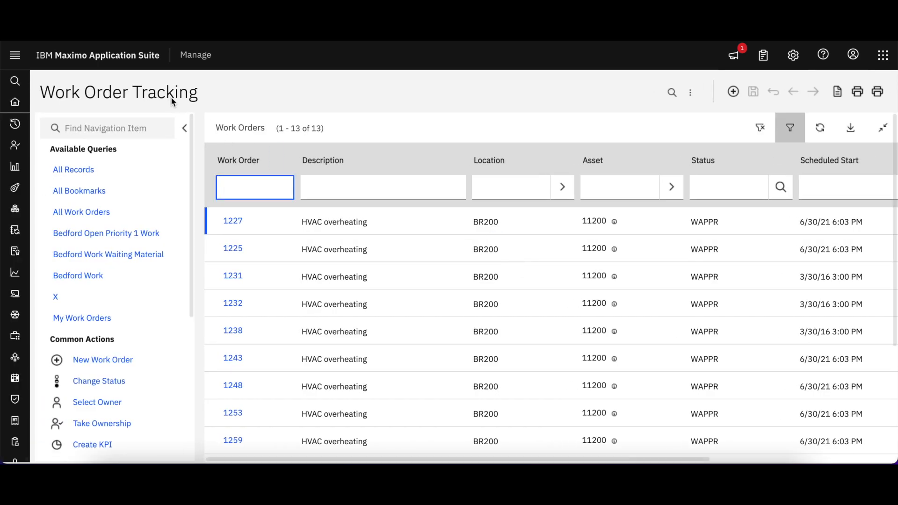
pyautogui.click(14, 55)
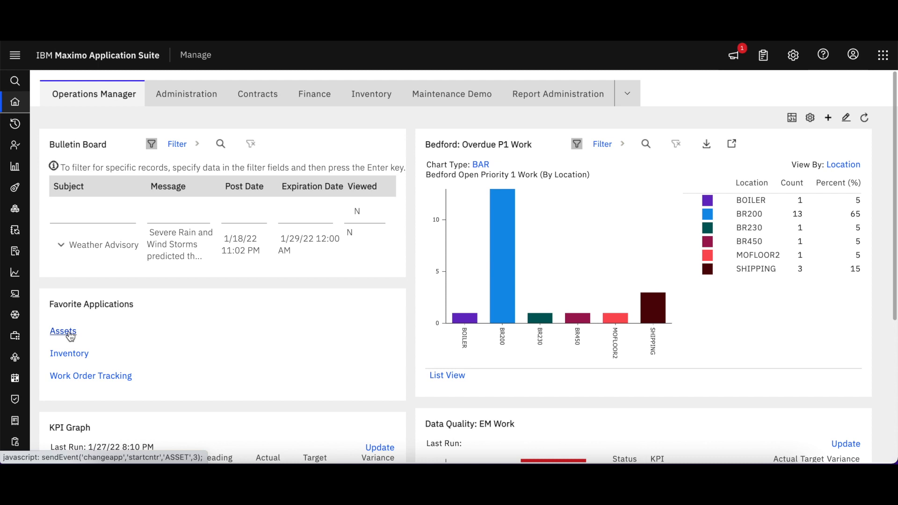
pyautogui.click(63, 331)
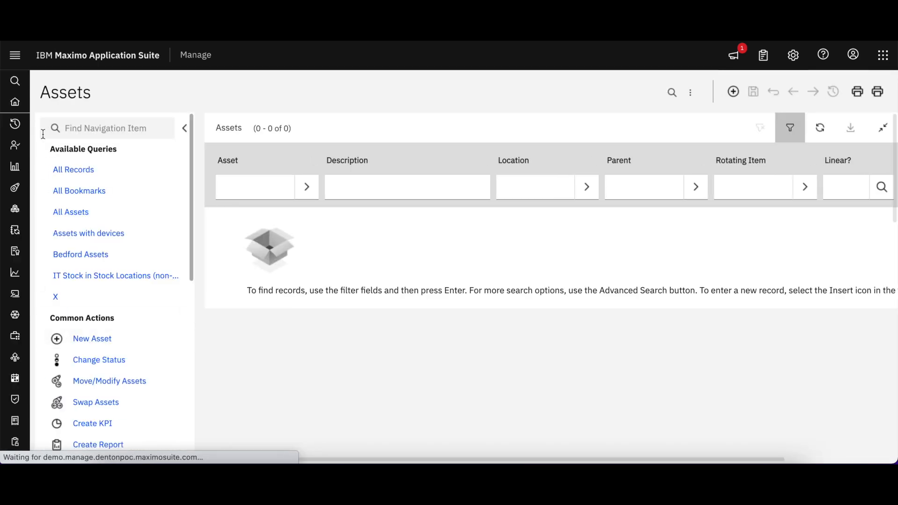
pyautogui.click(15, 55)
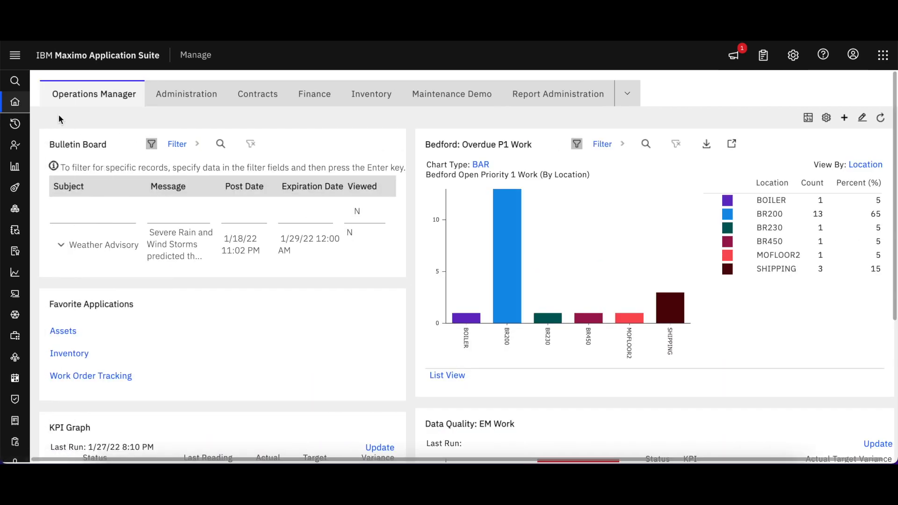
pyautogui.moveTo(15, 56)
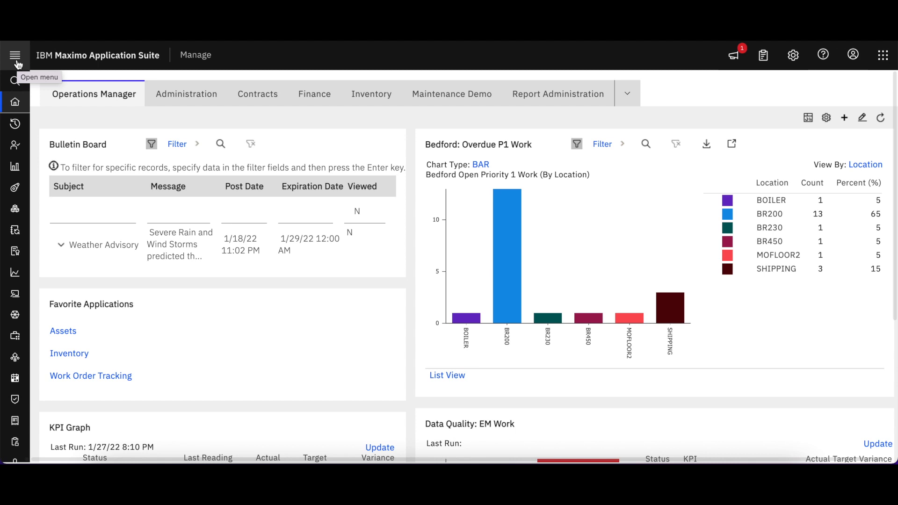
pyautogui.click(15, 56)
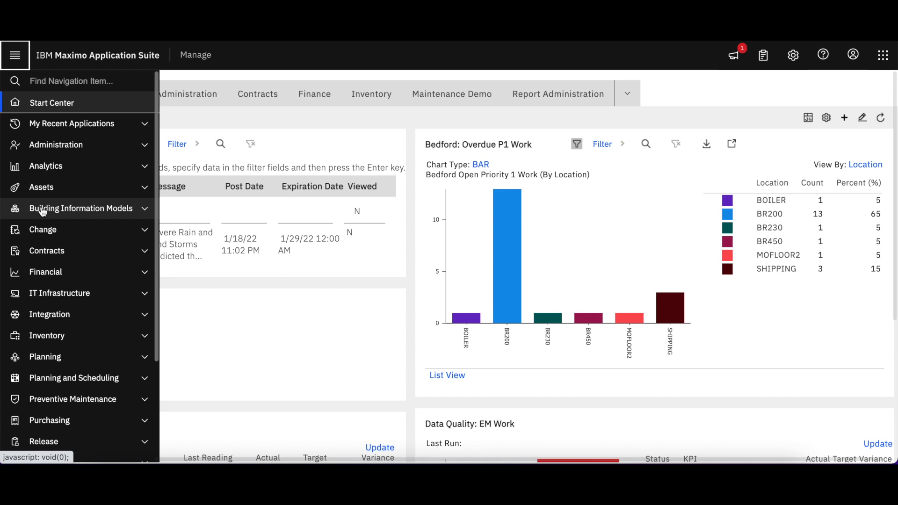
pyautogui.moveTo(67, 224)
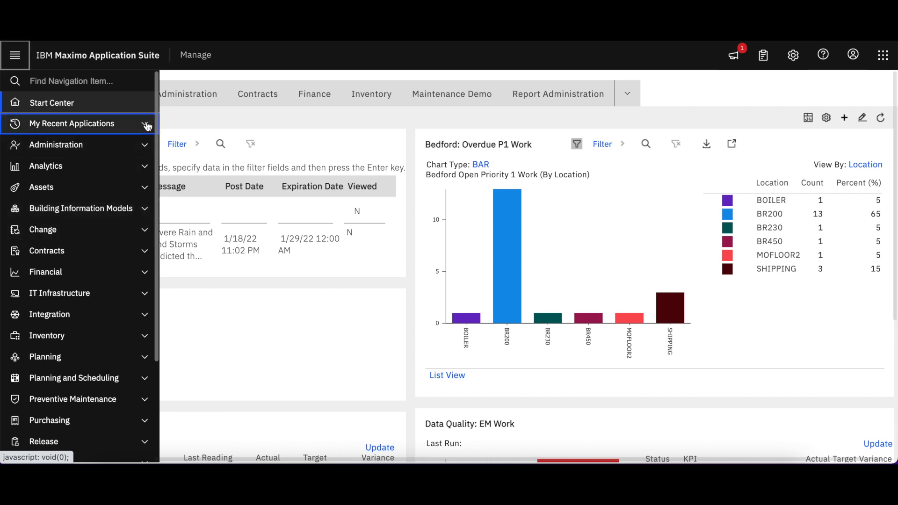
pyautogui.click(72, 124)
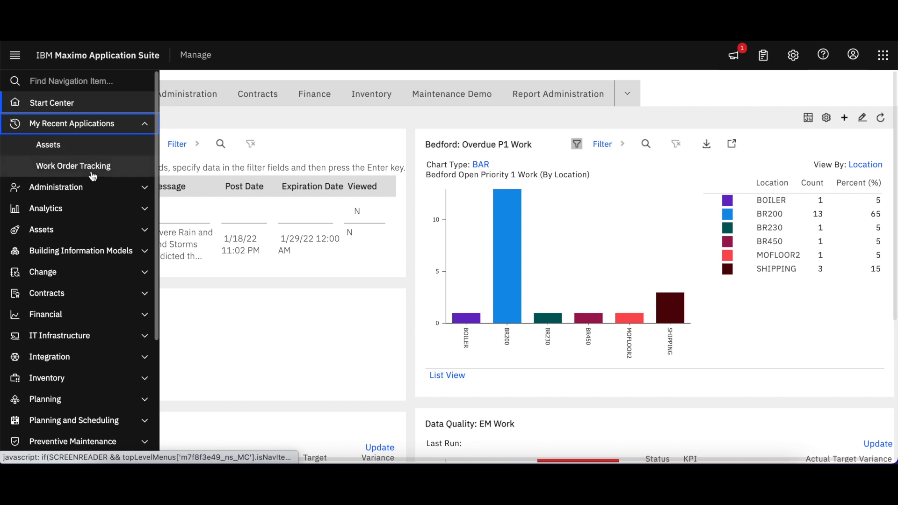
pyautogui.click(73, 167)
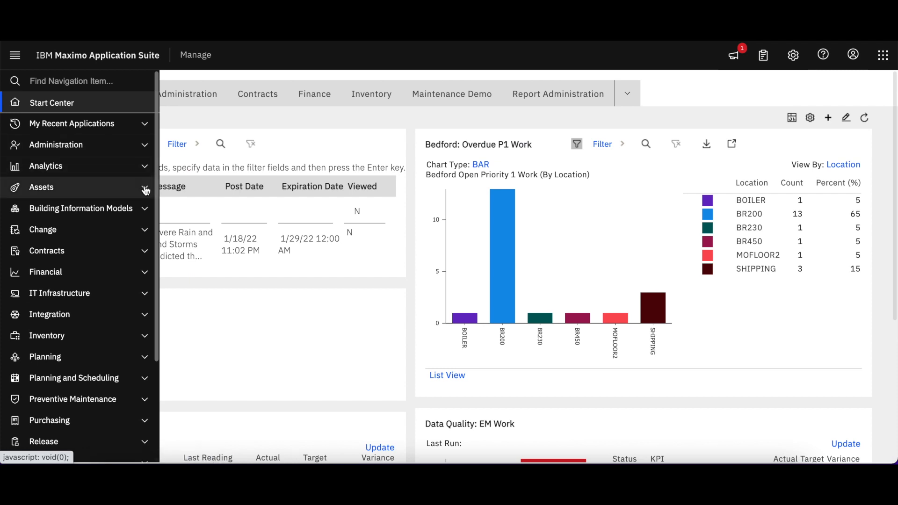
pyautogui.click(42, 188)
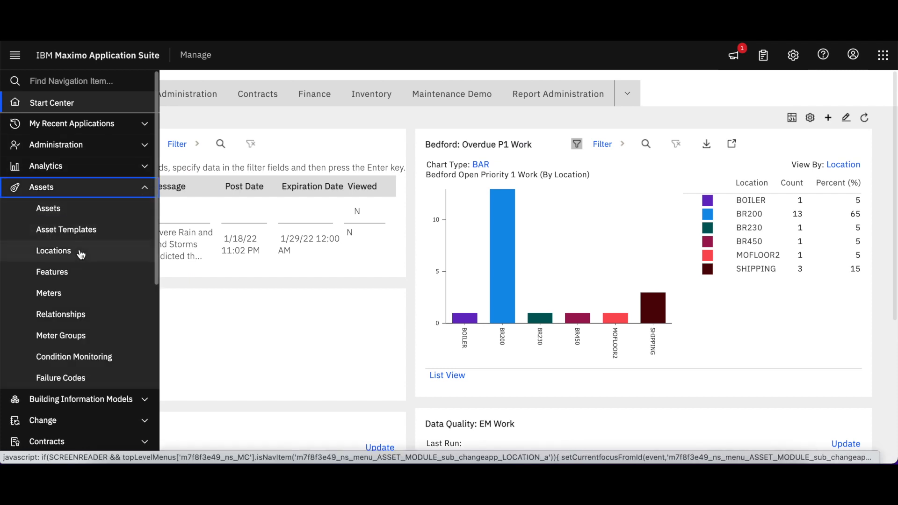
pyautogui.click(53, 250)
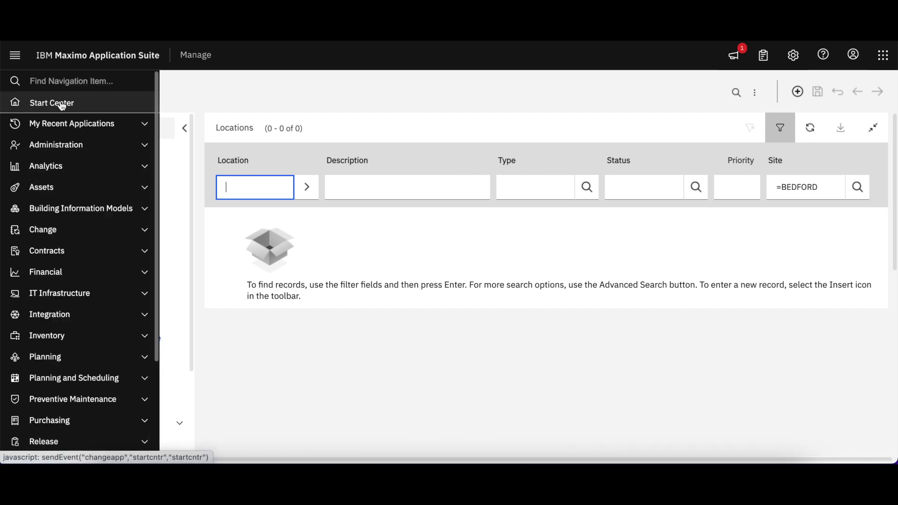
pyautogui.click(51, 103)
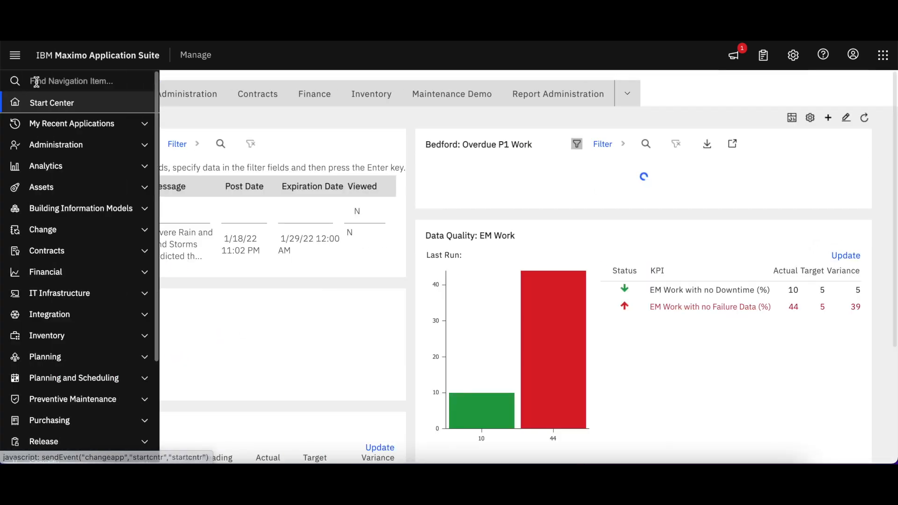
pyautogui.write('job')
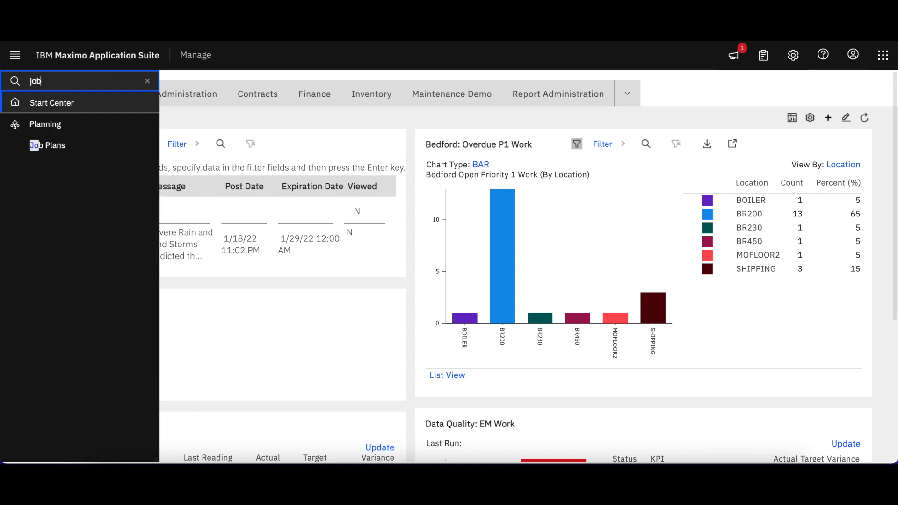
pyautogui.click(46, 145)
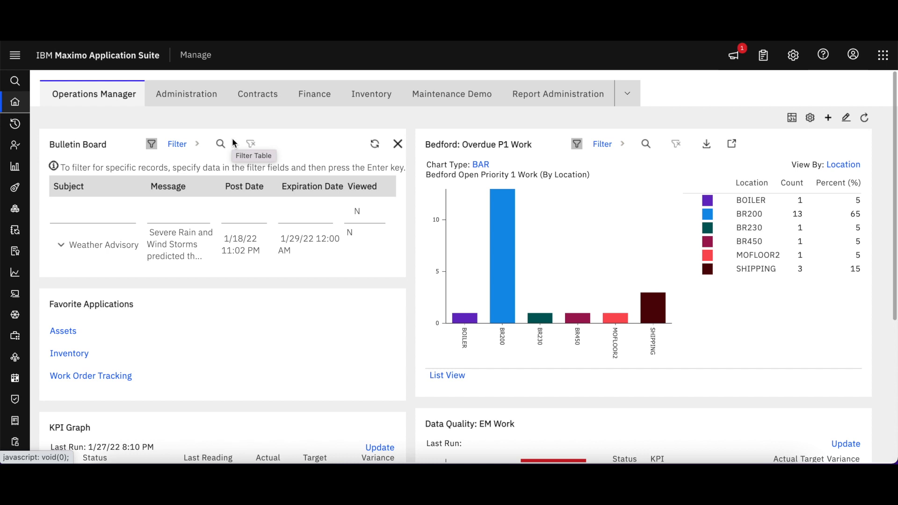
pyautogui.moveTo(570, 60)
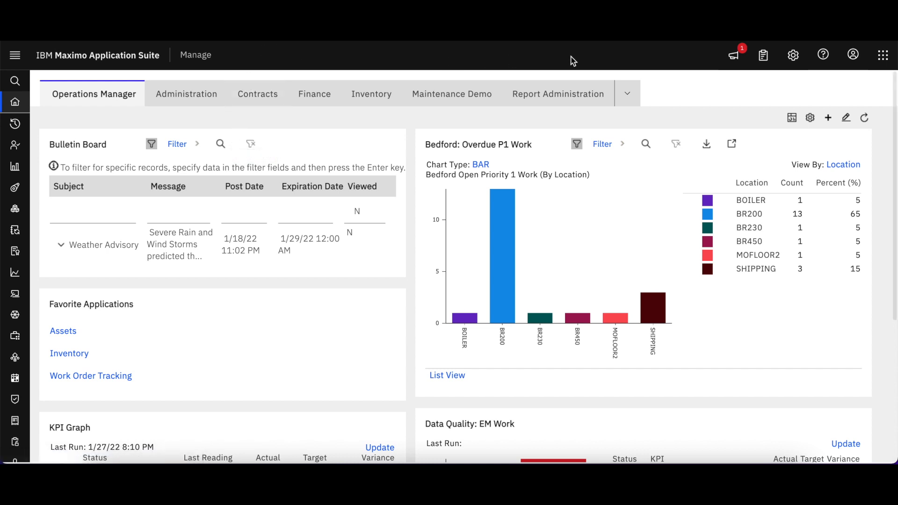
pyautogui.moveTo(733, 54)
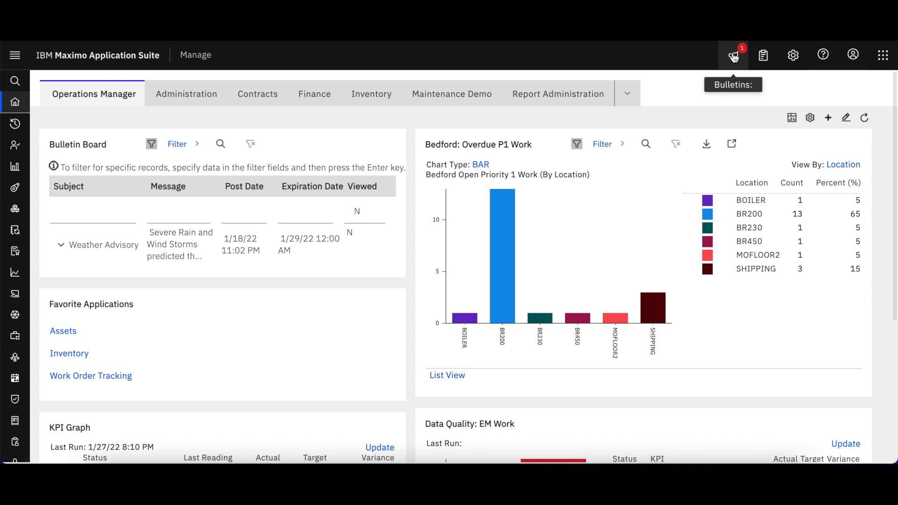
pyautogui.click(763, 54)
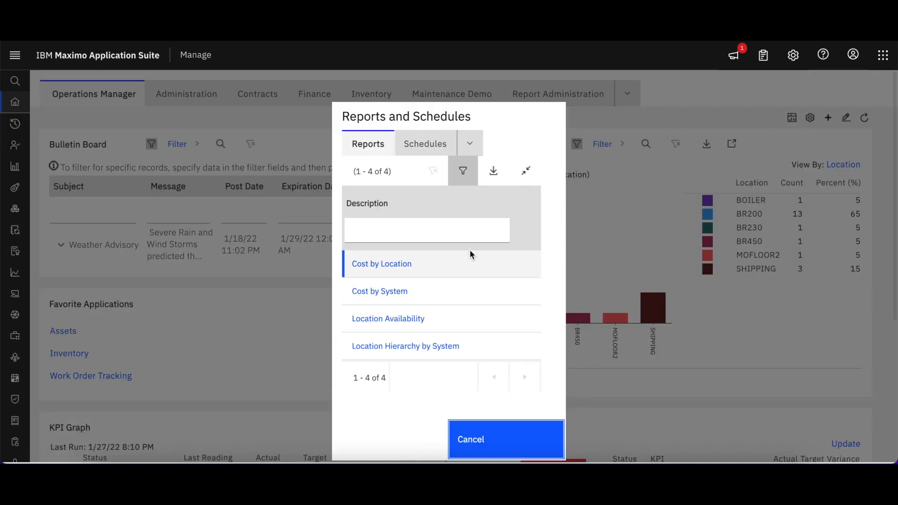
pyautogui.click(424, 143)
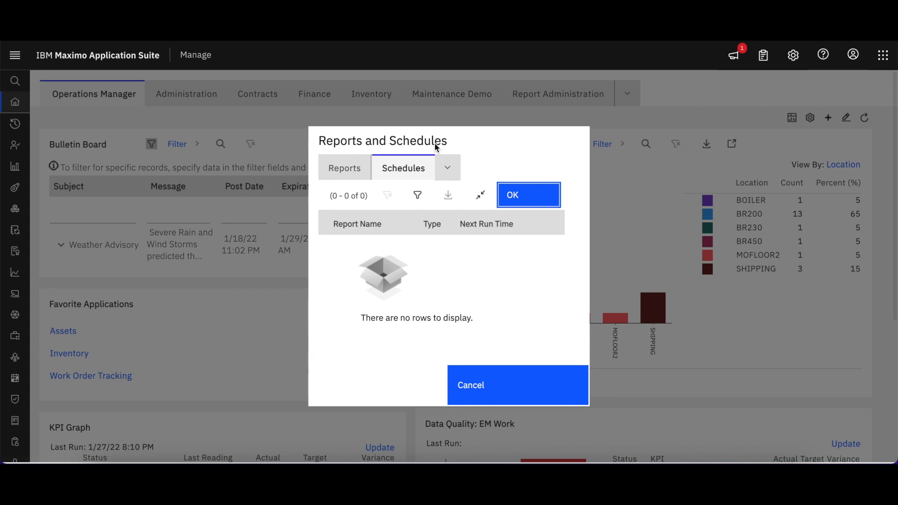
pyautogui.click(527, 194)
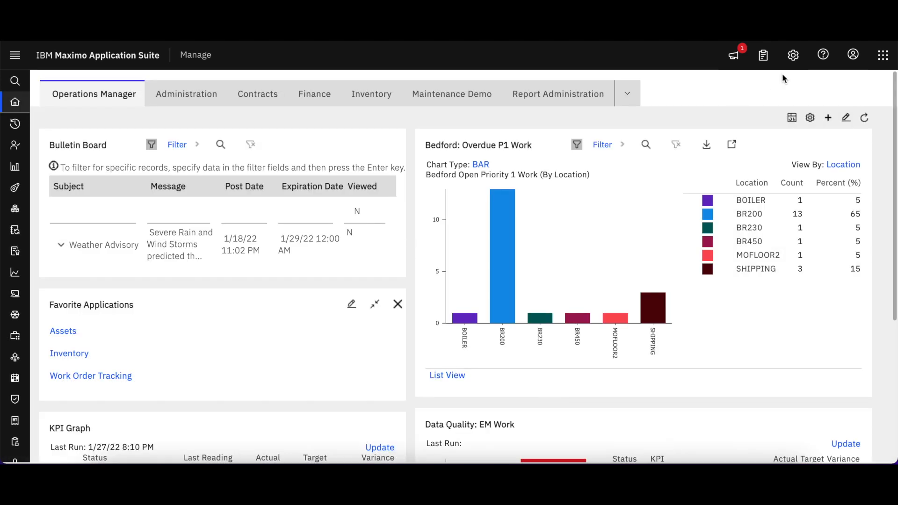
pyautogui.moveTo(793, 56)
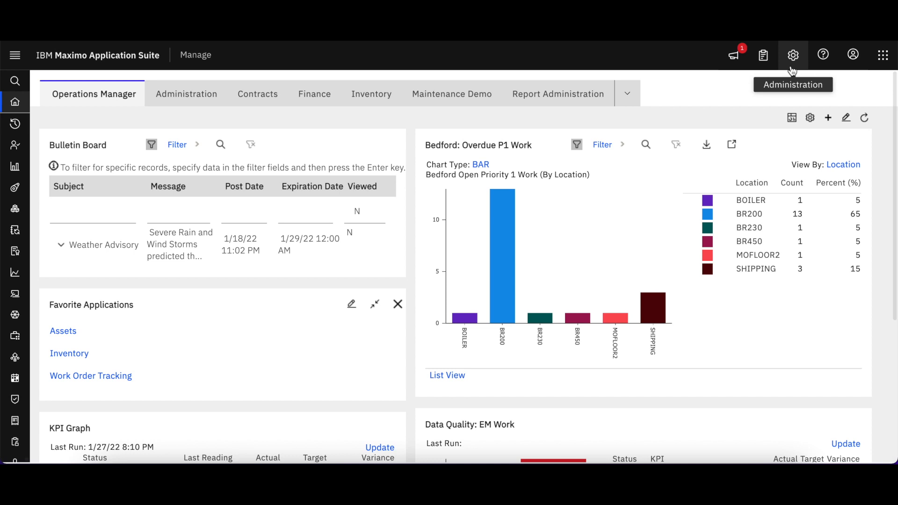
# Show Manage's help menu with Start Center help, System Information, What's new, Documentation, Support and About
pyautogui.click(823, 54)
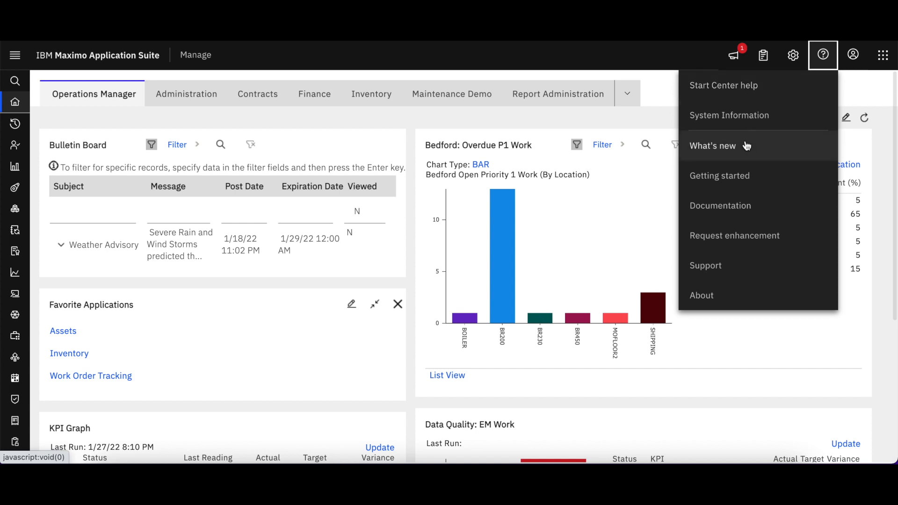
pyautogui.moveTo(784, 178)
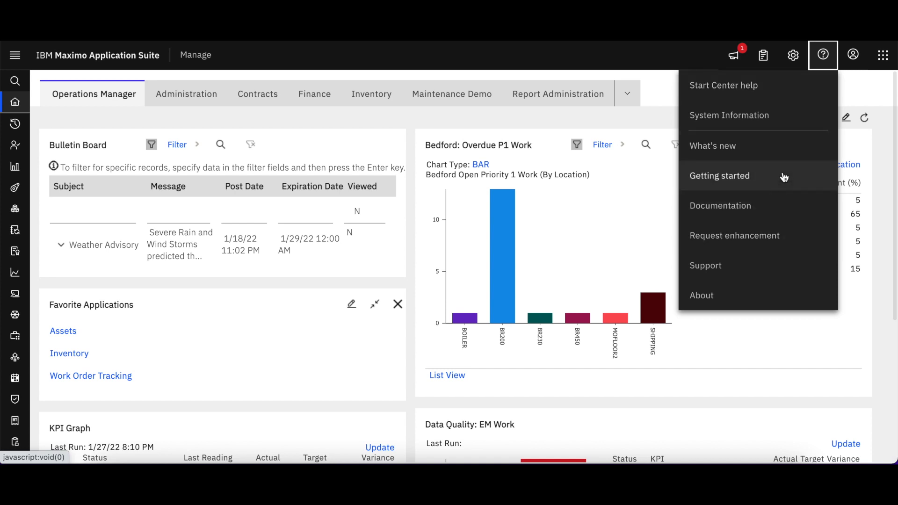
pyautogui.moveTo(853, 54)
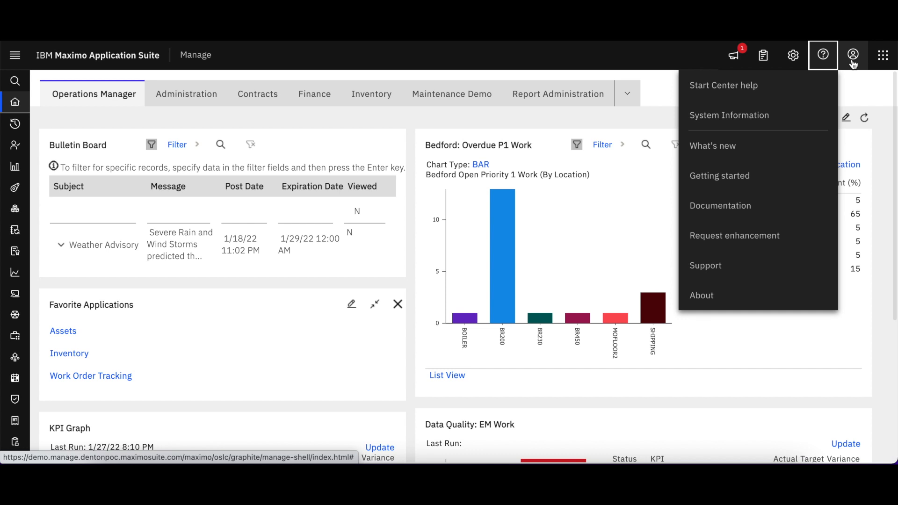
pyautogui.moveTo(883, 56)
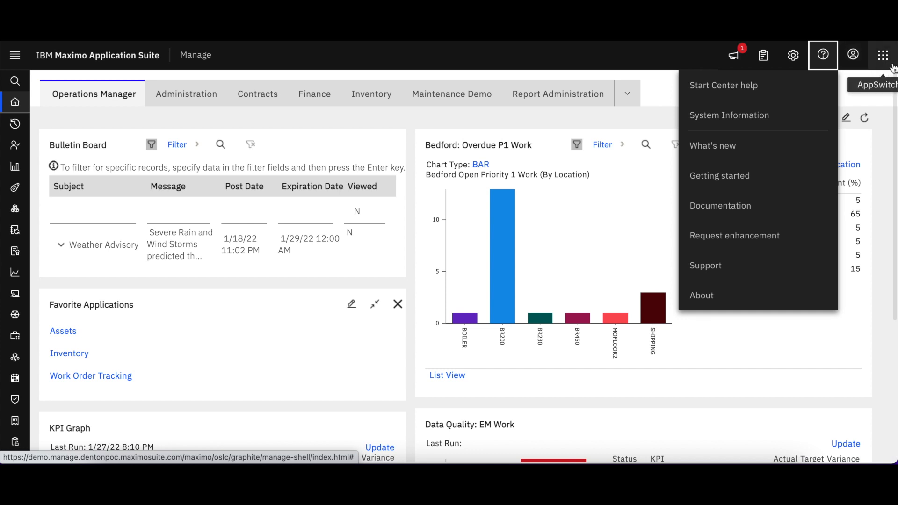